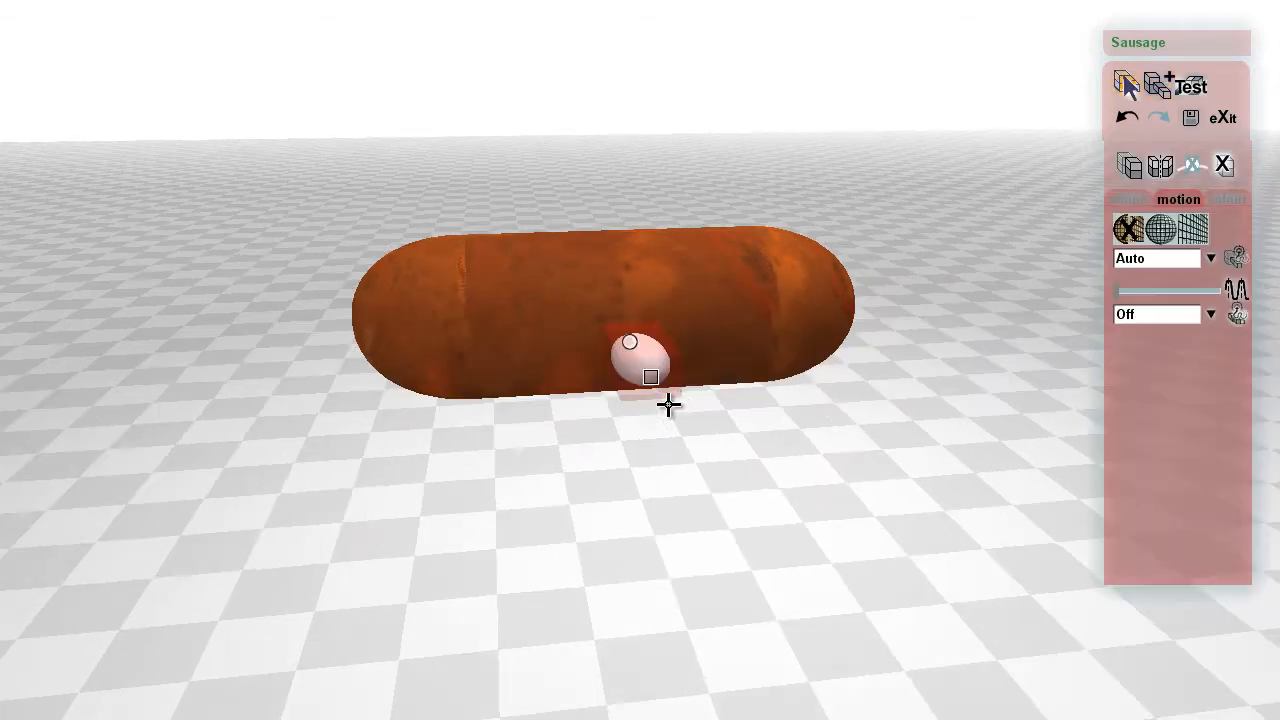
Step: Add a limb to the sausage, stretch it into a long leg and colour it bright yellow
{"action": "left_click", "coordinate": [1128, 200]}
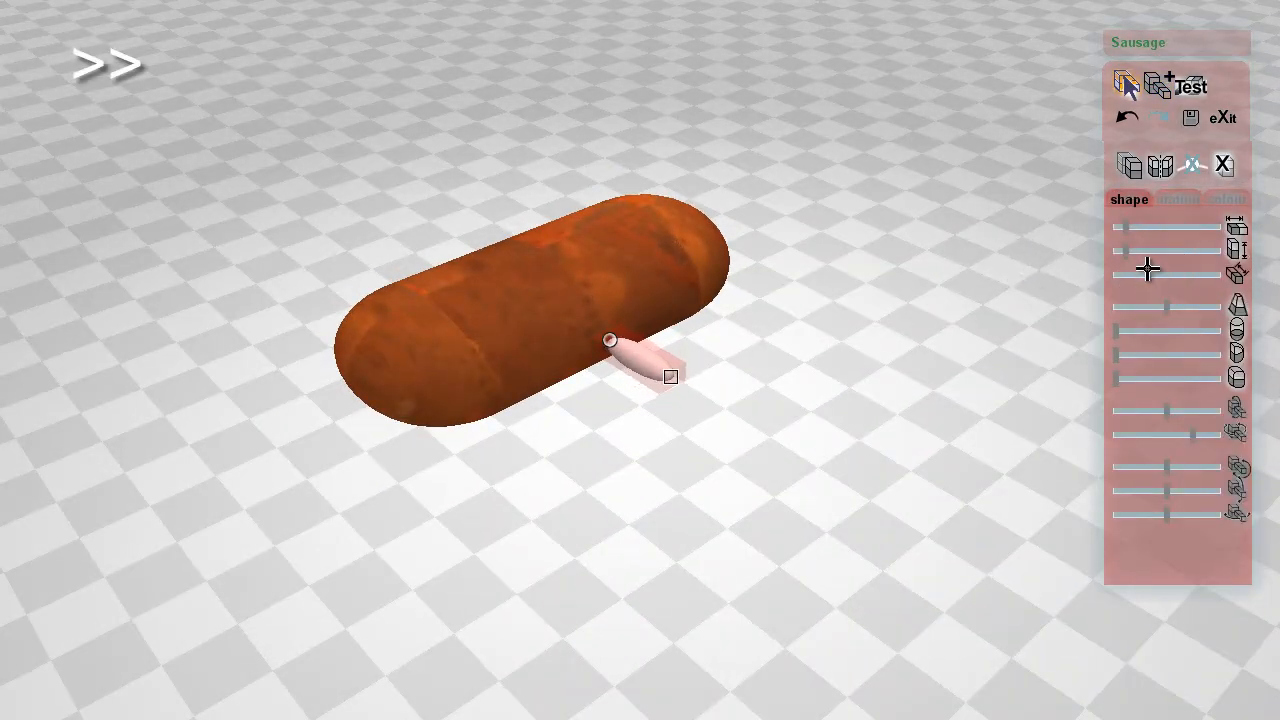
{"action": "left_click_drag", "start_coordinate": [1196, 378], "coordinate": [1204, 378]}
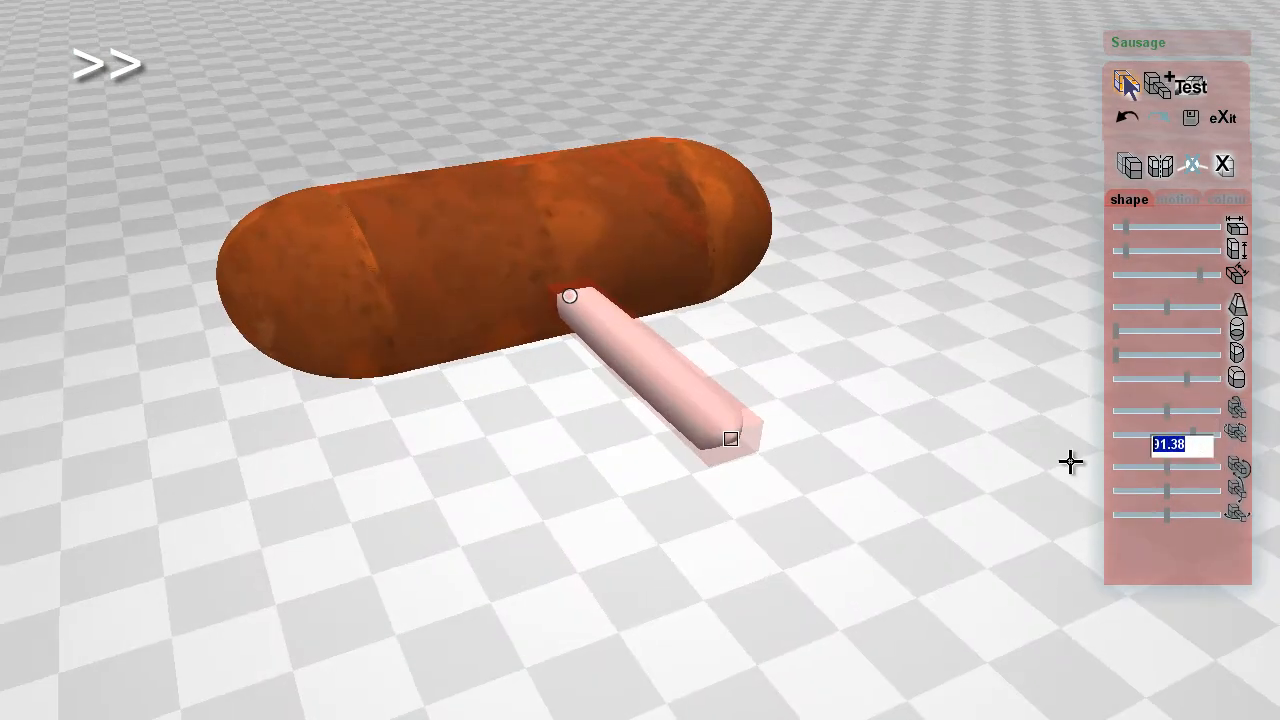
{"action": "left_click", "coordinate": [1228, 200]}
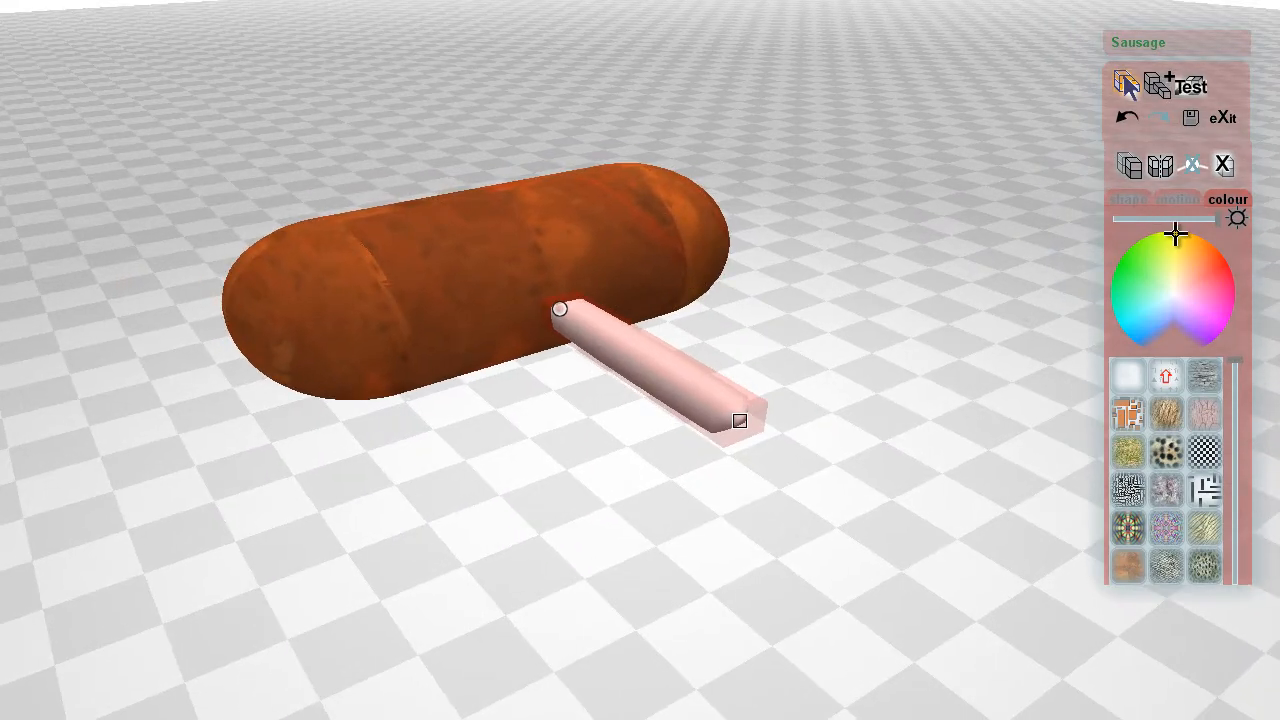
{"action": "left_click_drag", "start_coordinate": [1144, 218], "coordinate": [1190, 218]}
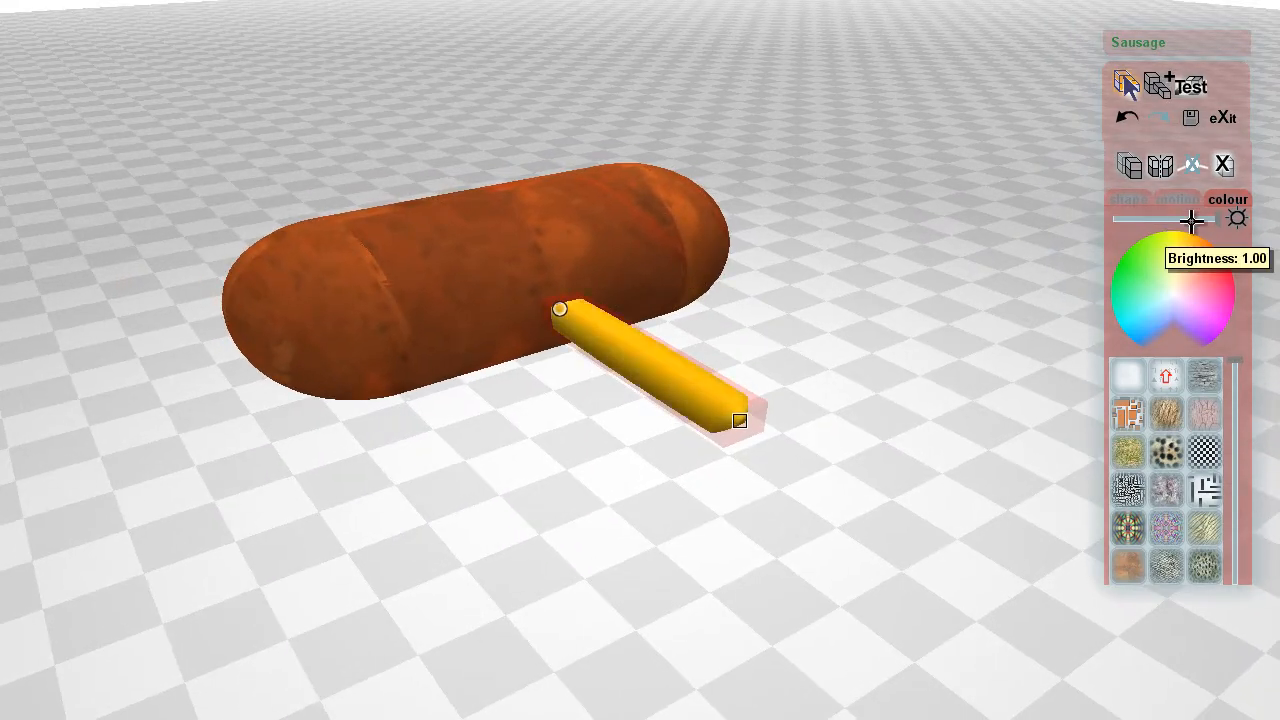
{"action": "left_click_drag", "start_coordinate": [1196, 218], "coordinate": [1188, 218]}
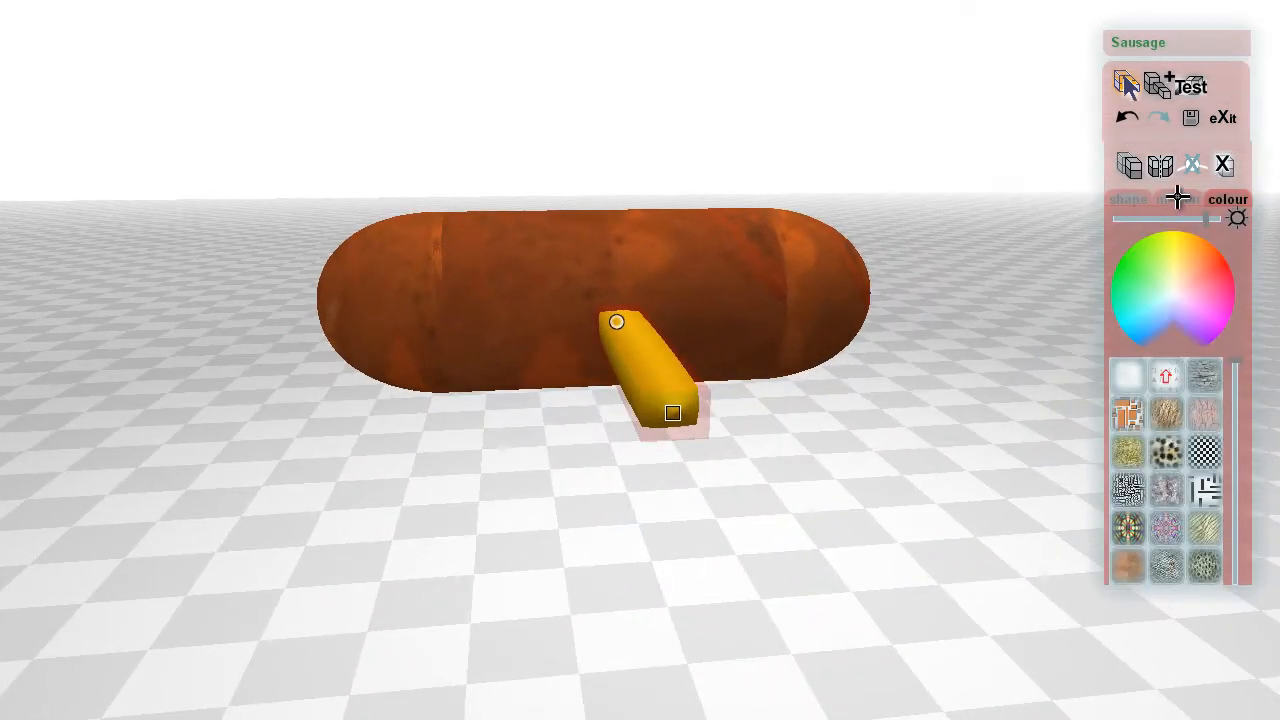
Step: Give the yellow leg a swinging walk motion and stretch it to poke out both sides
{"action": "left_click", "coordinate": [1178, 200]}
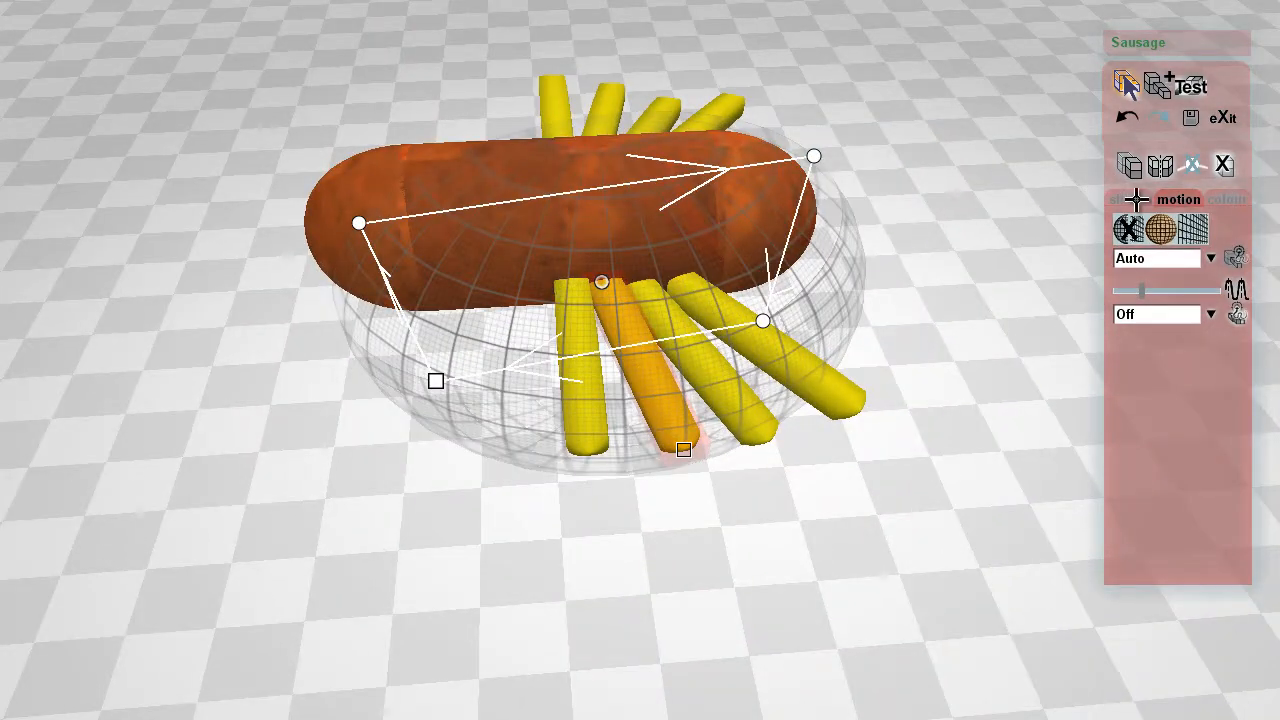
{"action": "left_click", "coordinate": [1128, 200]}
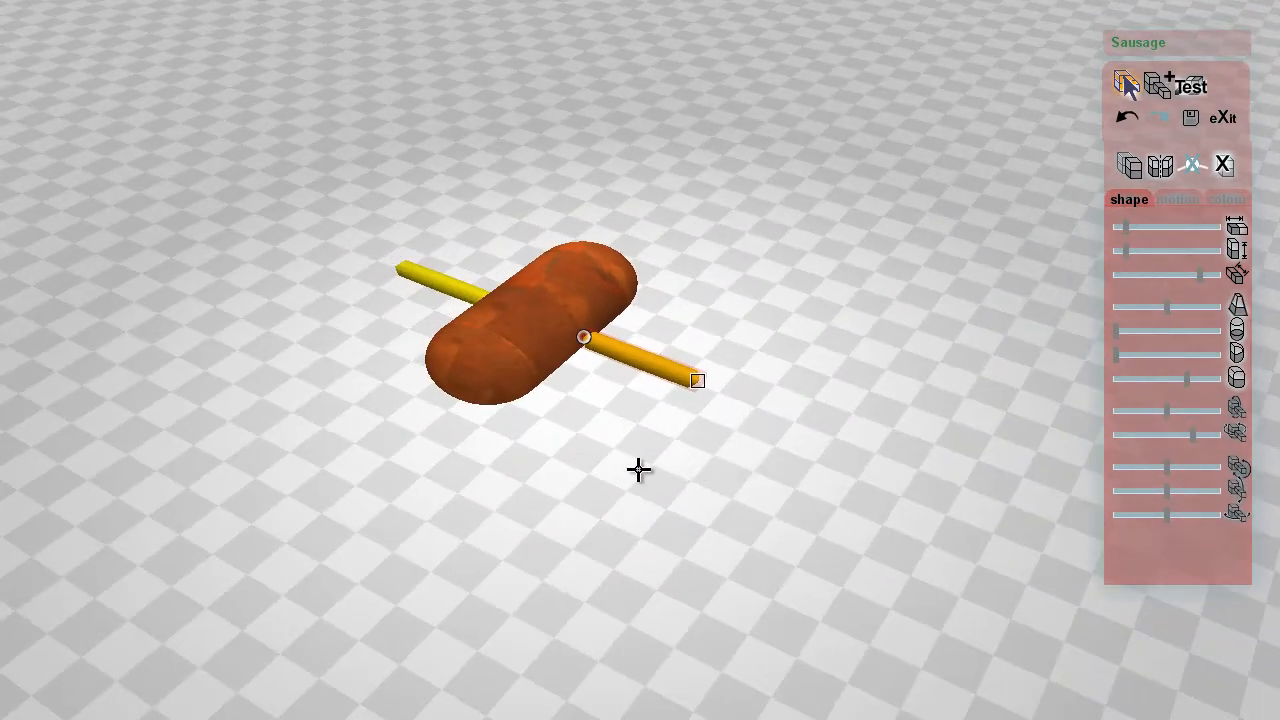
{"action": "left_click", "coordinate": [1128, 84]}
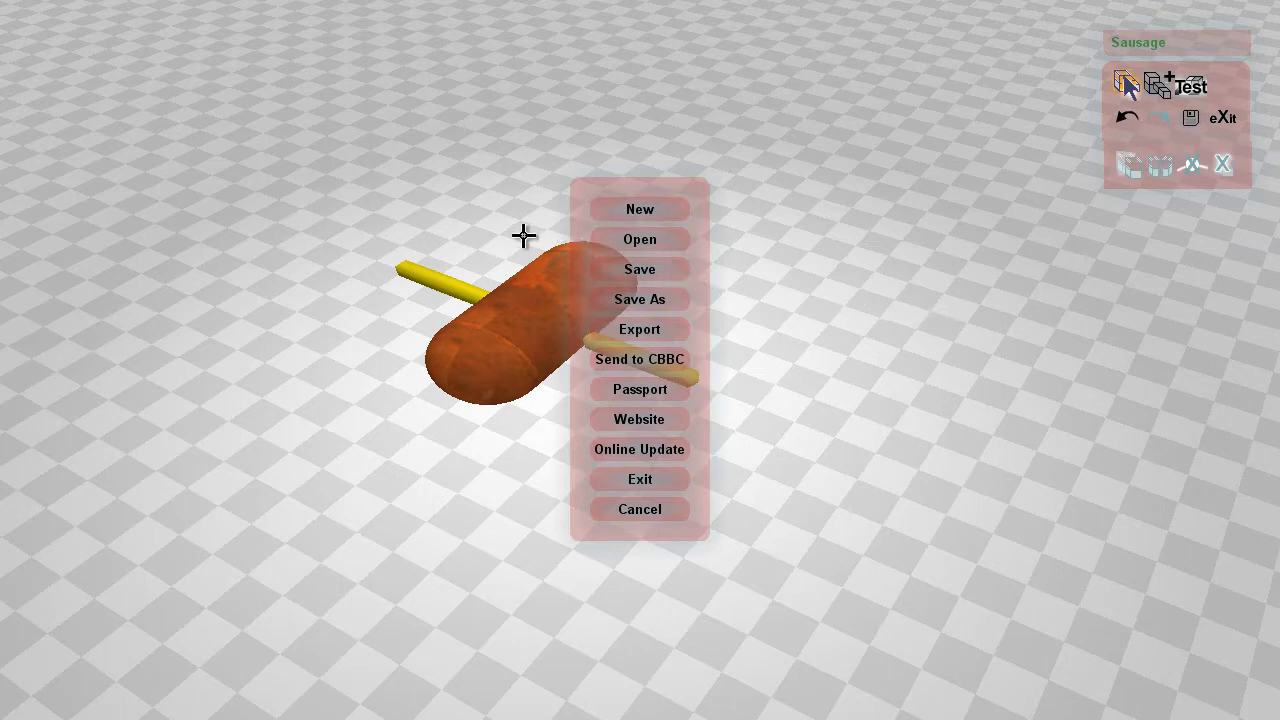
{"action": "mouse_move", "coordinate": [816, 380]}
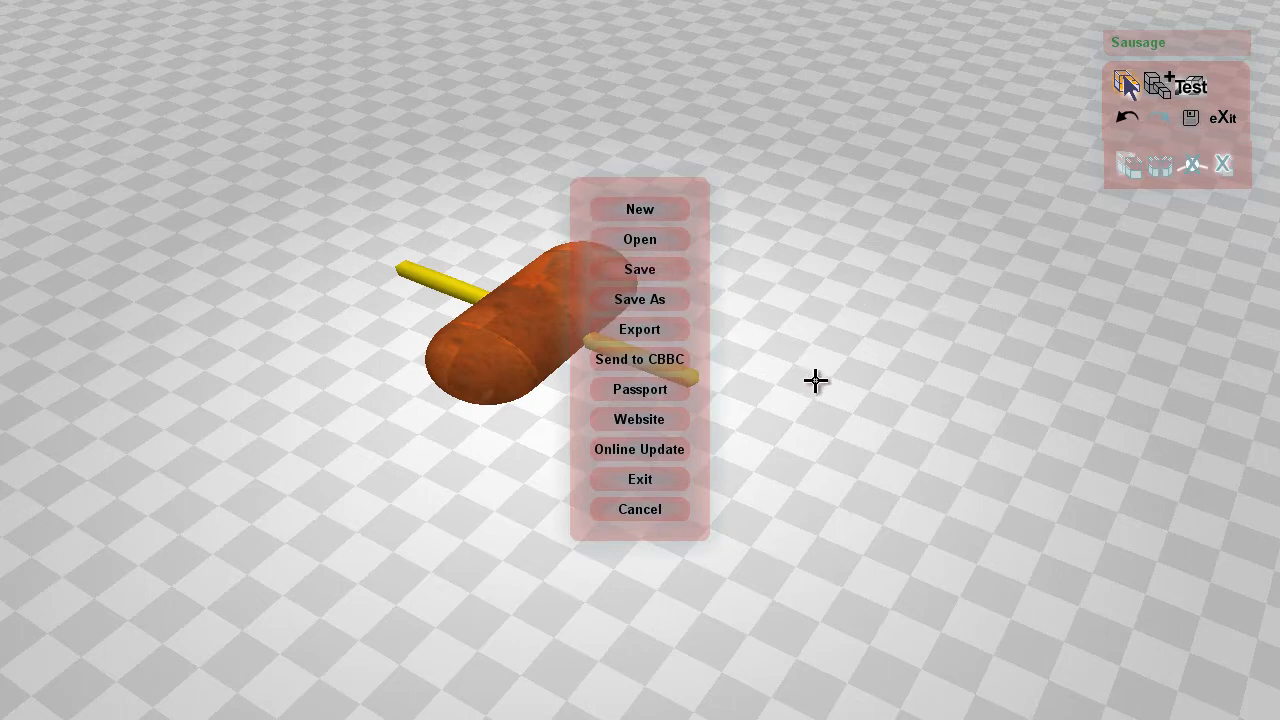
{"action": "left_click", "coordinate": [640, 510]}
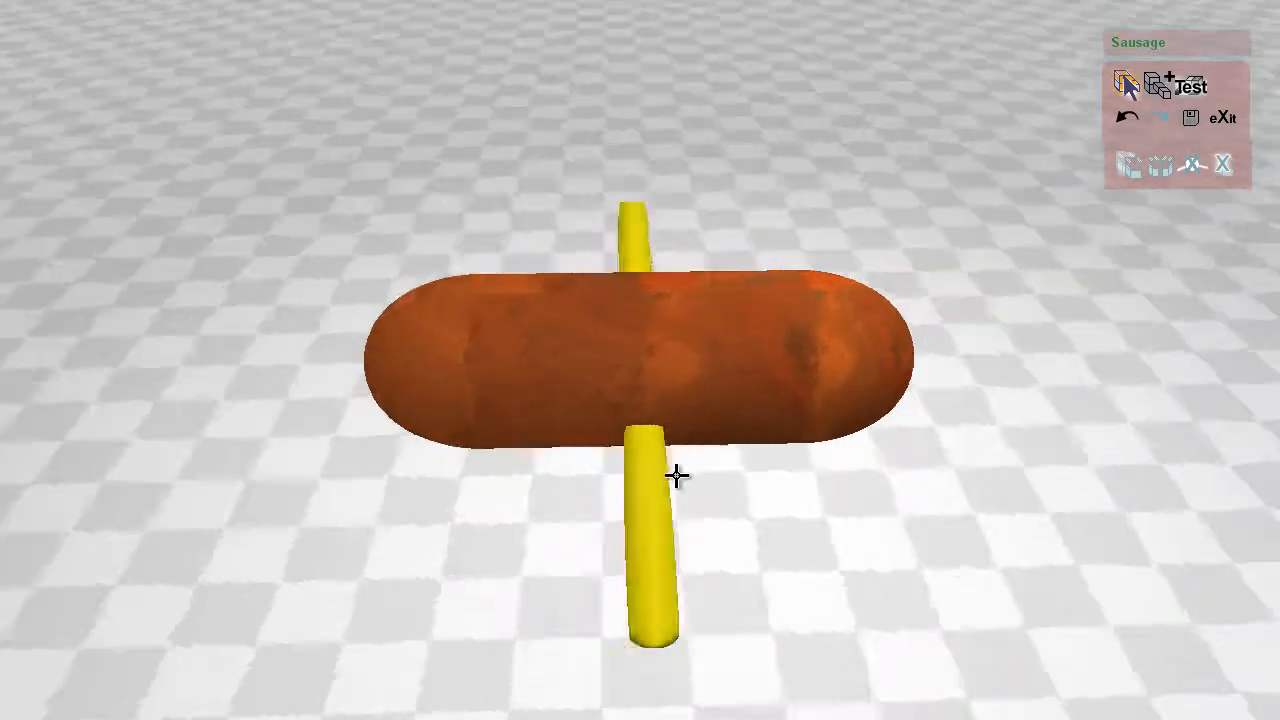
Step: Orbit the view around the sausage body before duplicating it
{"action": "left_click_drag", "start_coordinate": [678, 476], "coordinate": [764, 460]}
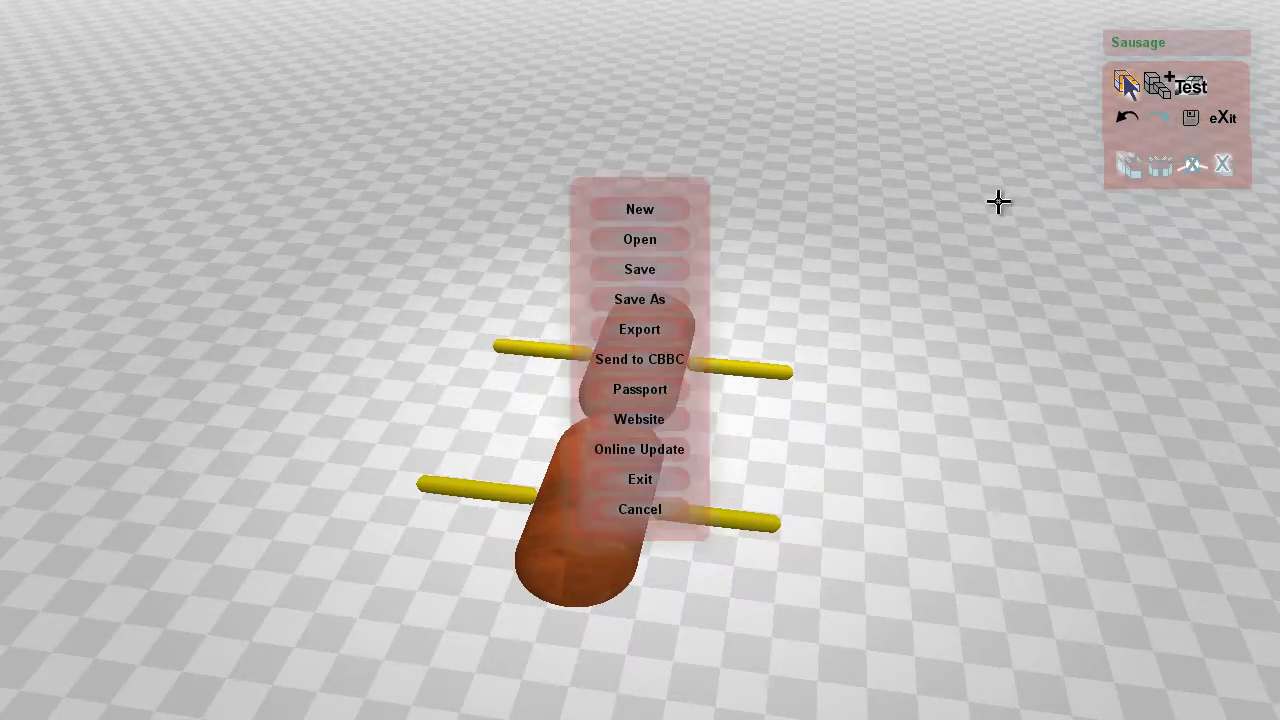
{"action": "mouse_move", "coordinate": [872, 304]}
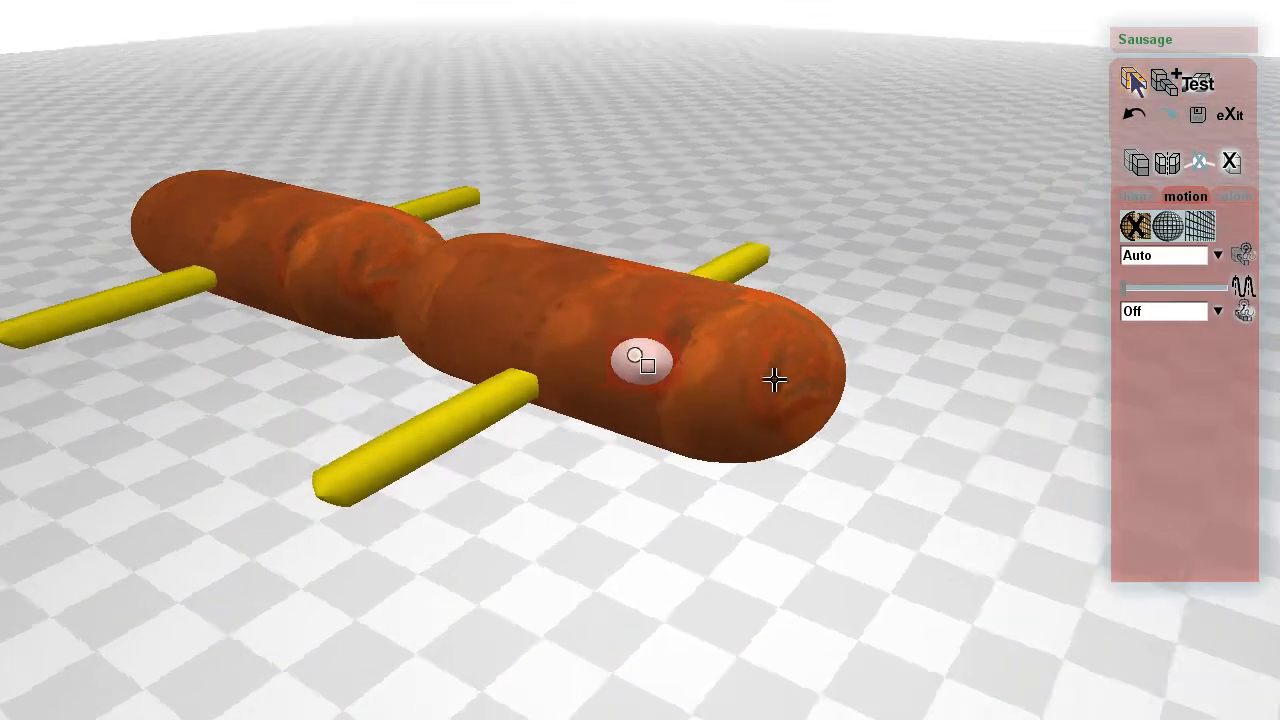
Step: Add thin limbs to the front sausage's end and shape them into cocktail-stick spikes
{"action": "left_click", "coordinate": [1136, 196]}
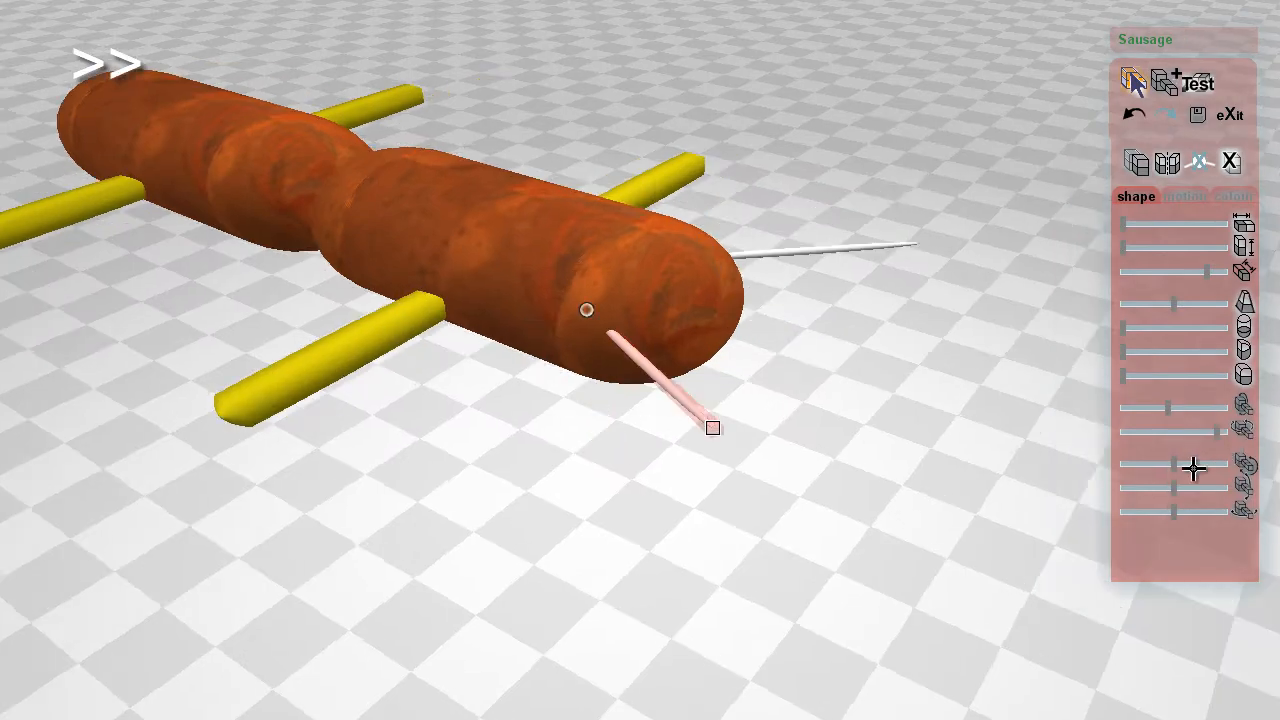
{"action": "left_click", "coordinate": [1234, 196]}
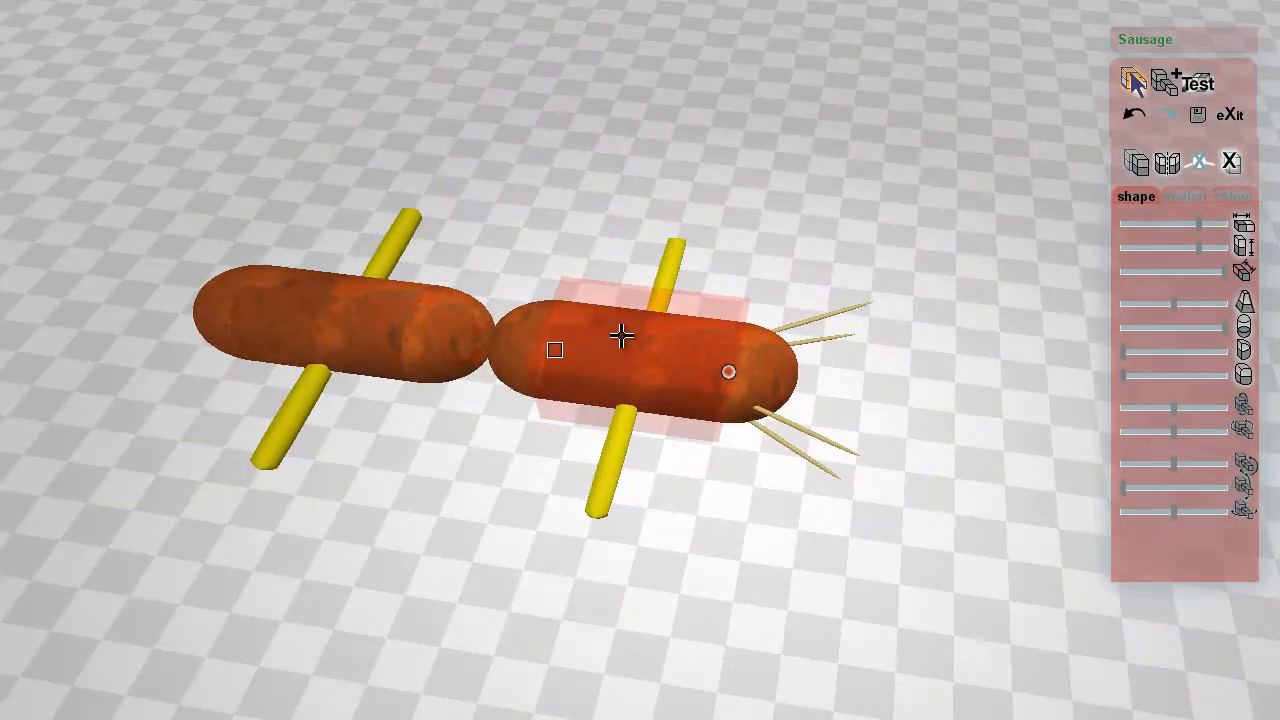
{"action": "mouse_move", "coordinate": [764, 482]}
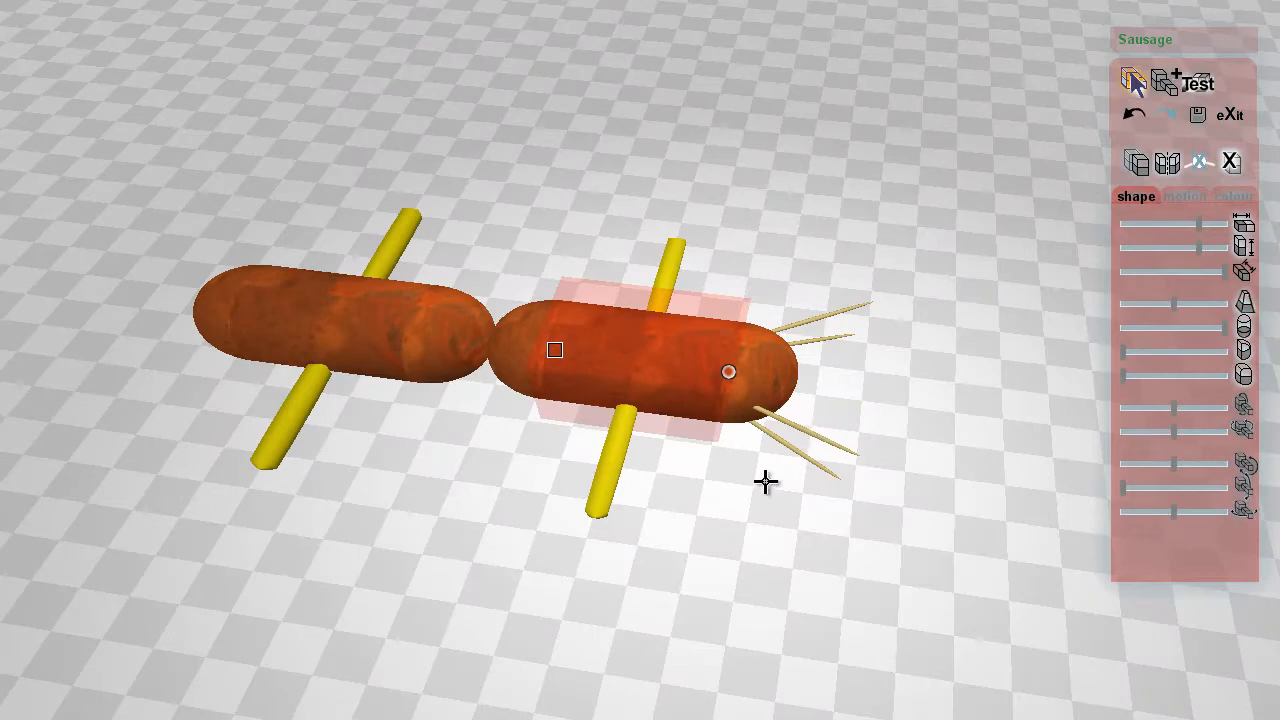